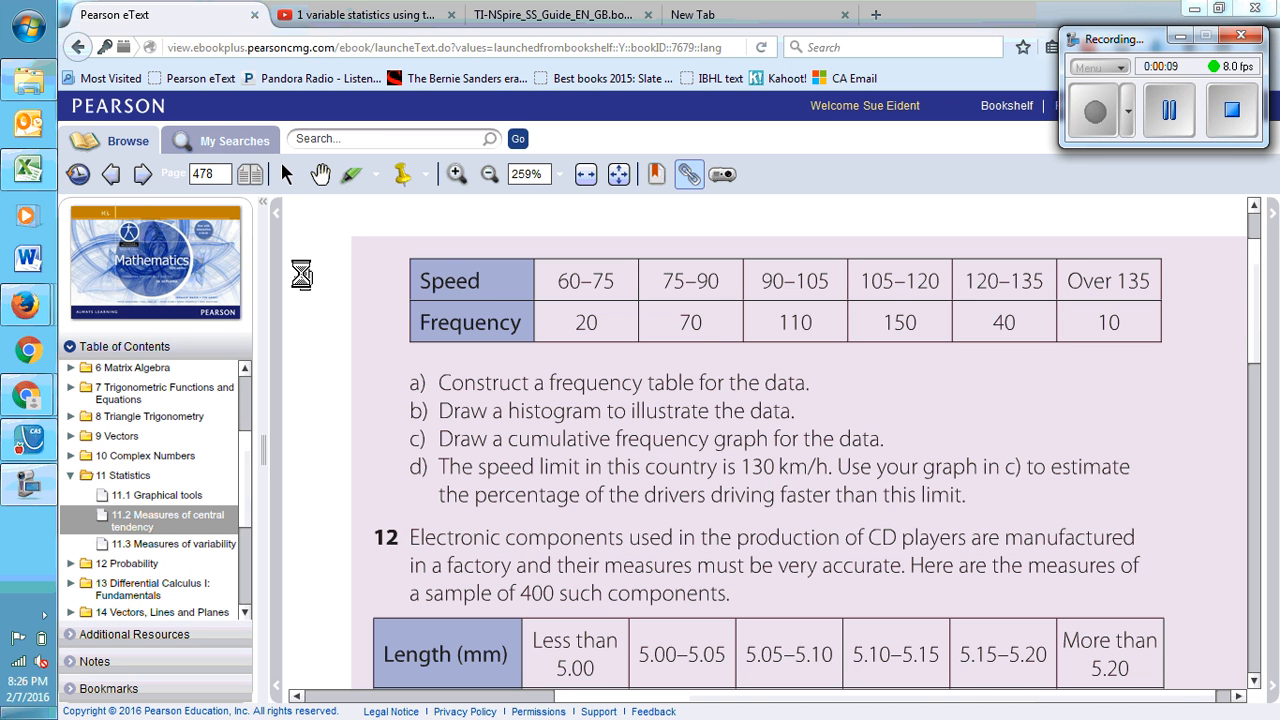
mouse_move(764, 324)
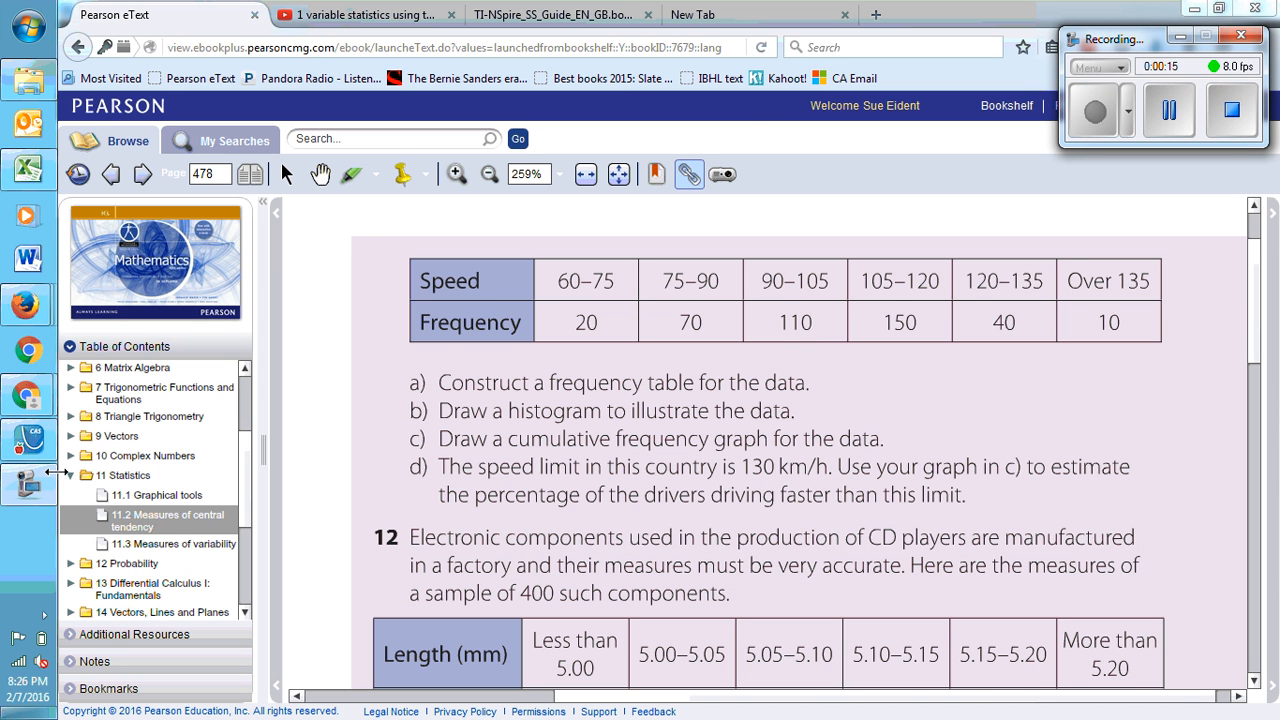
Switch to TI-Nspire and create a new document (Document4) from the home screen
click(18, 440)
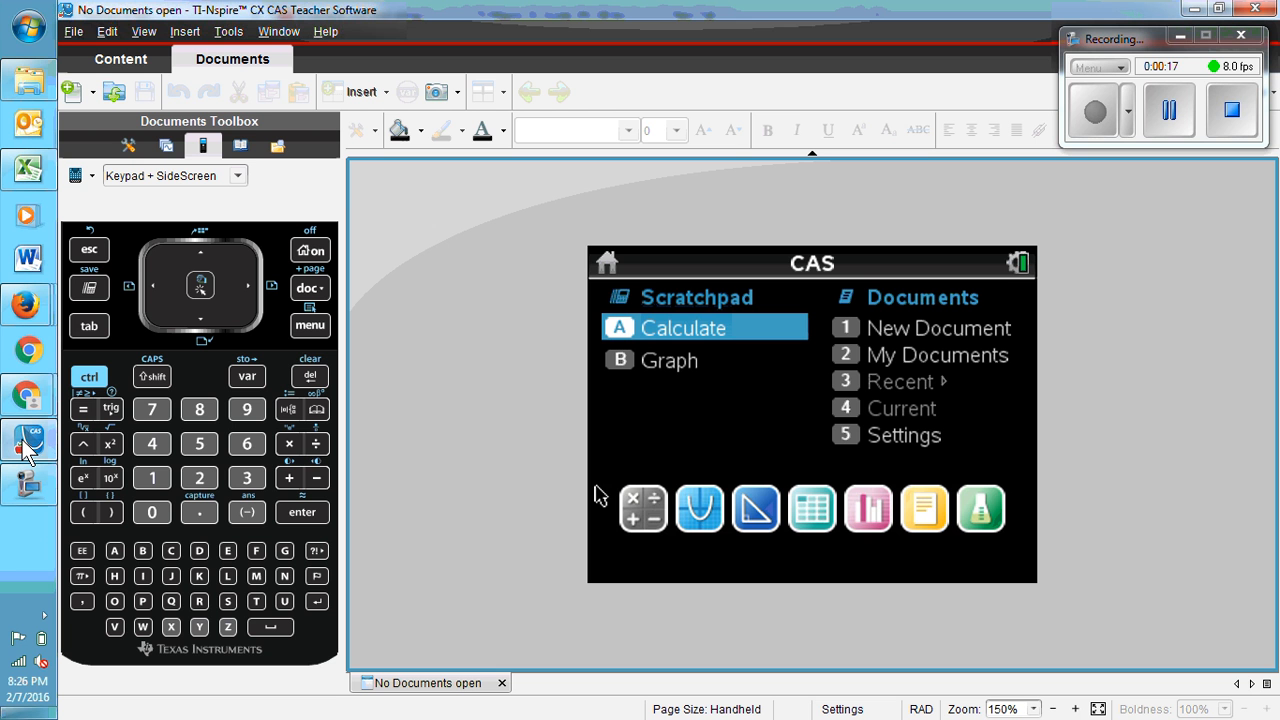
mouse_move(496, 356)
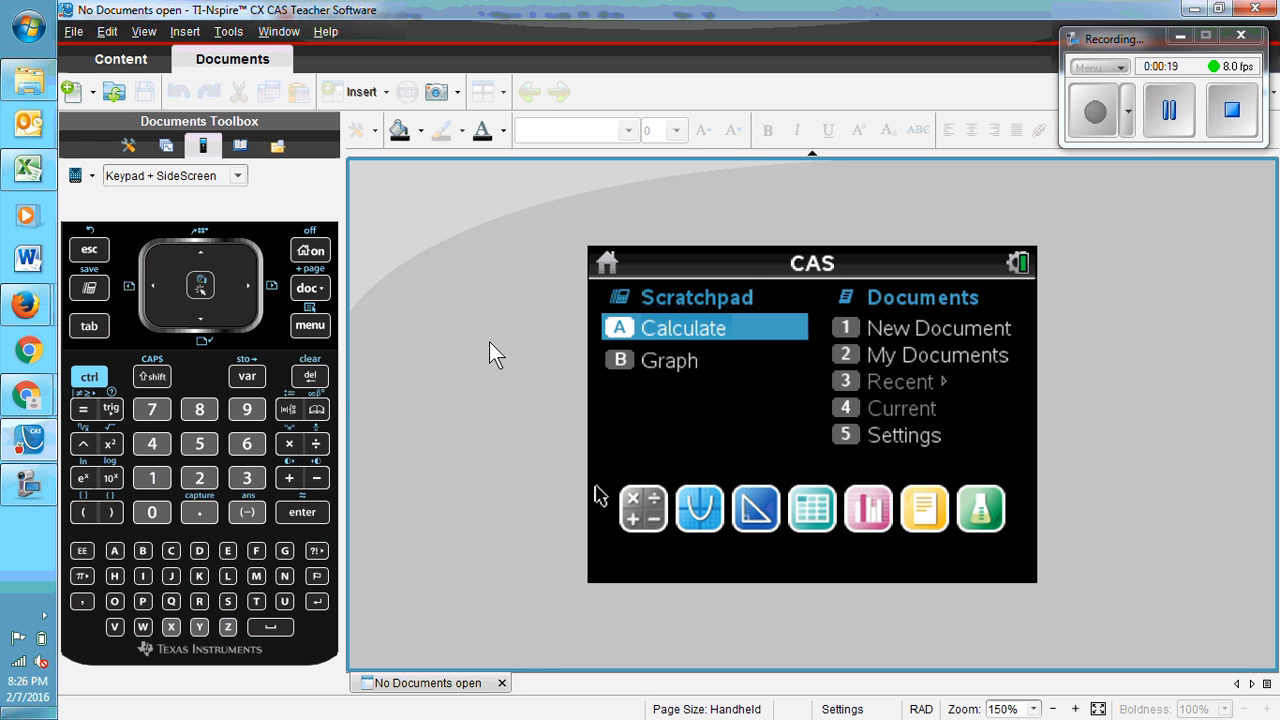
mouse_move(908, 336)
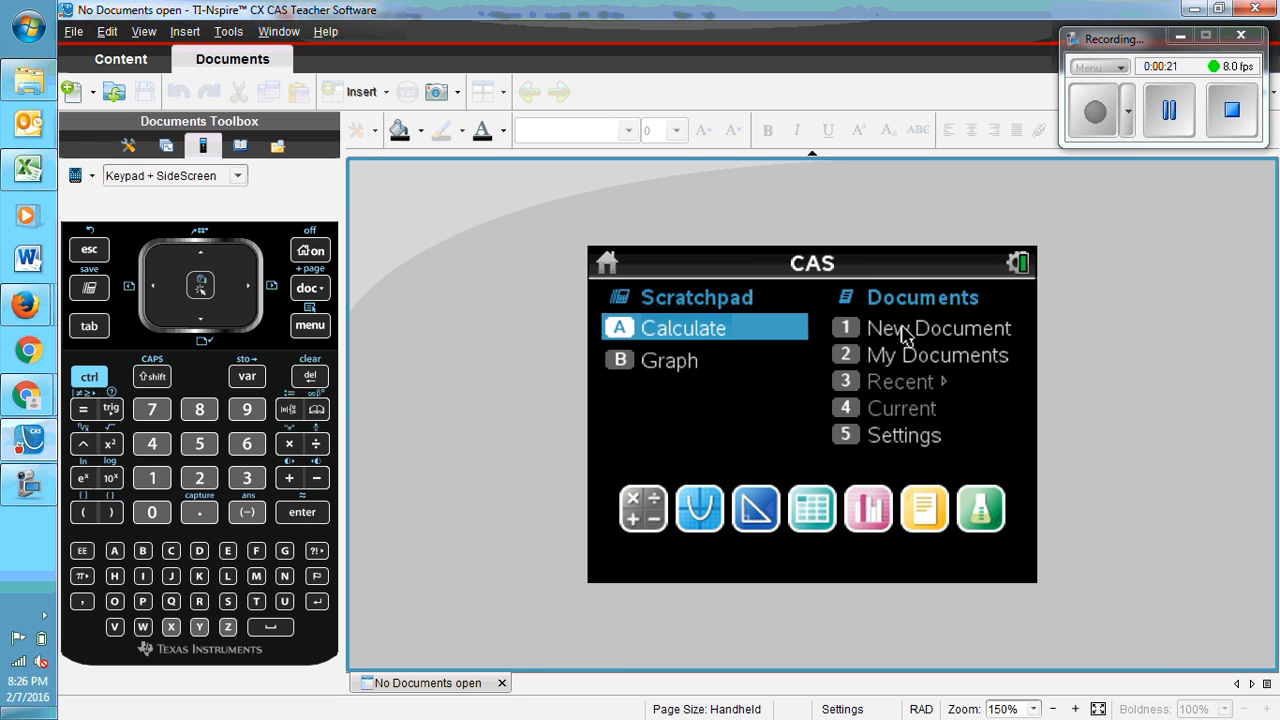
click(936, 328)
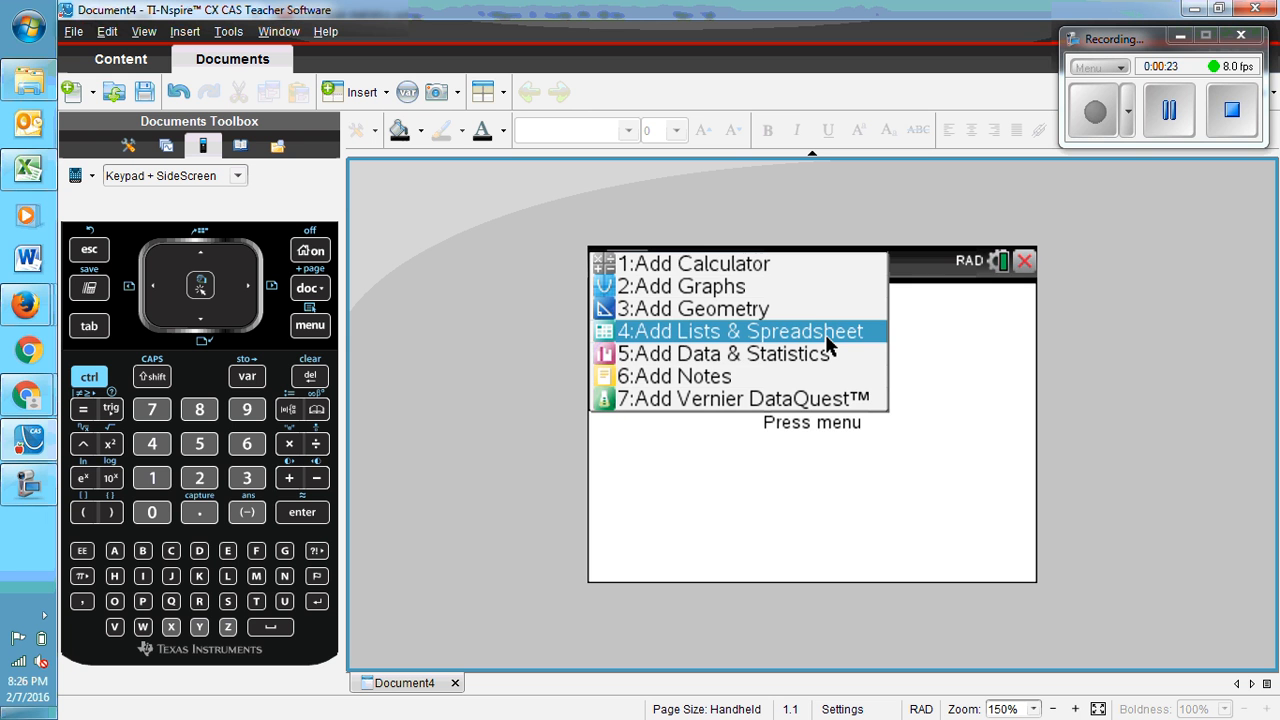
Add a Lists & Spreadsheet page with speed 60, 75, 90 and freq 20, 70, 110
click(738, 332)
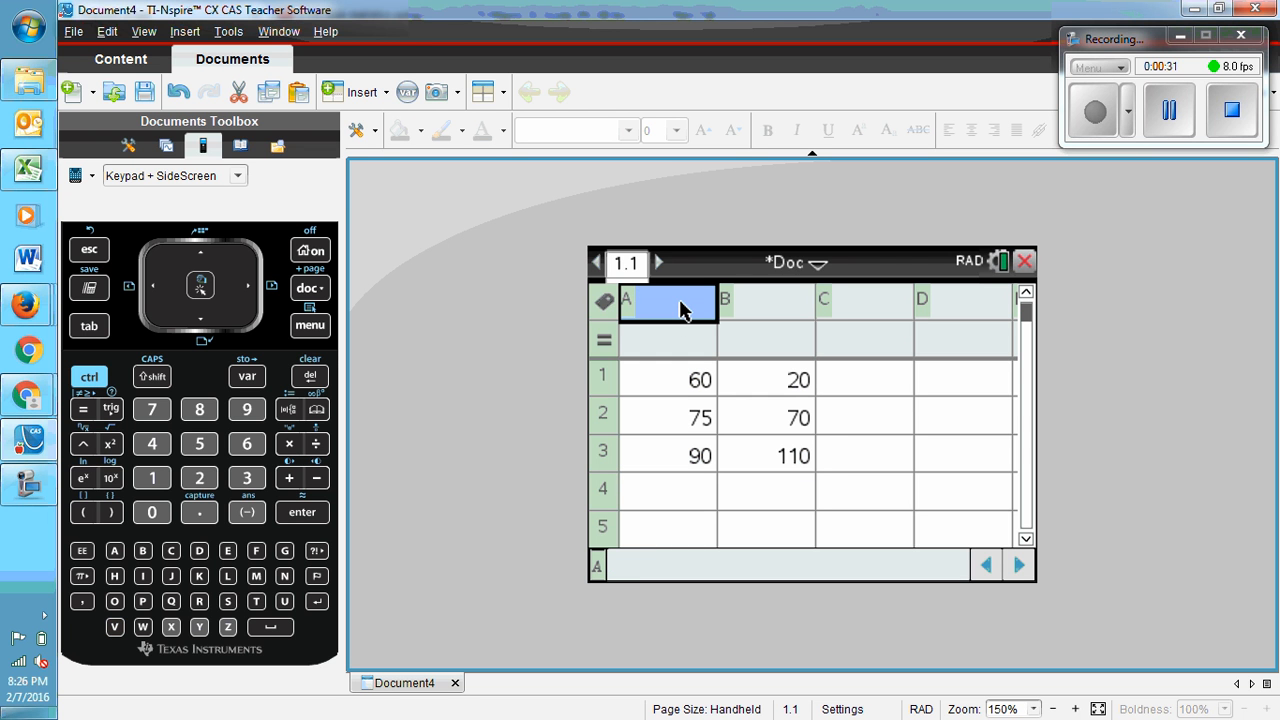
text(speed)
click(766, 302)
text(freq)
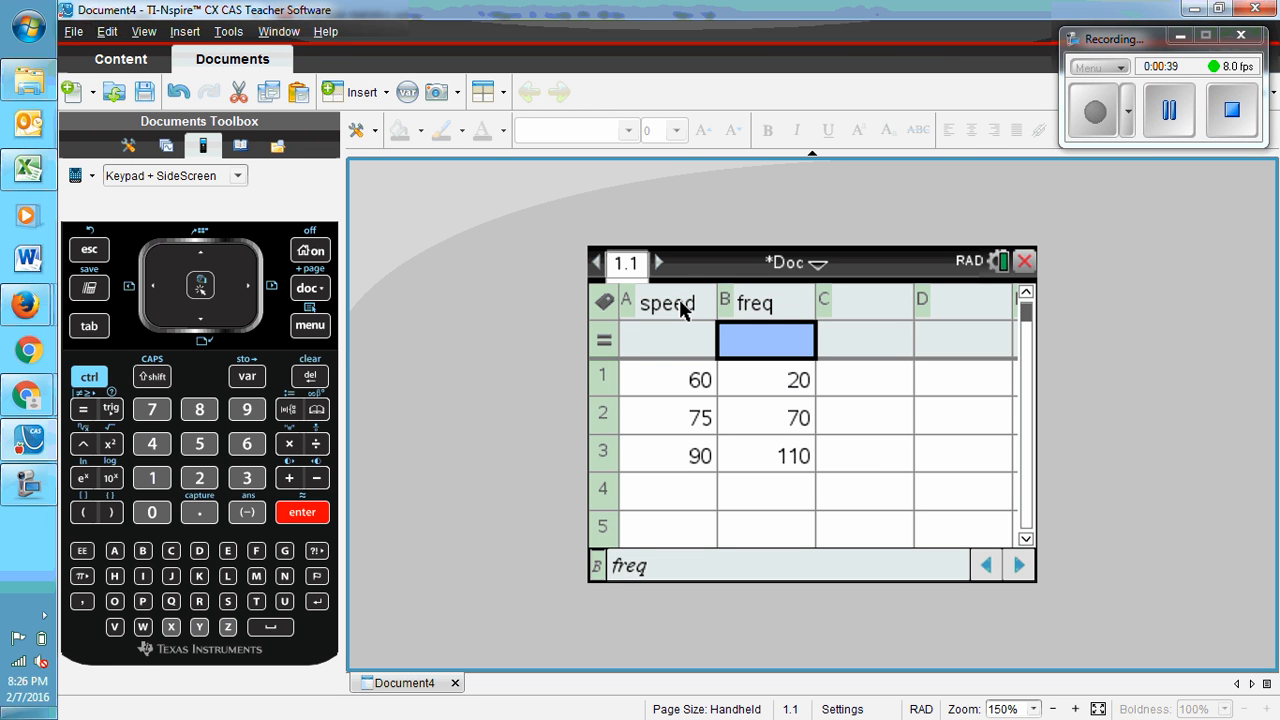
mouse_move(728, 448)
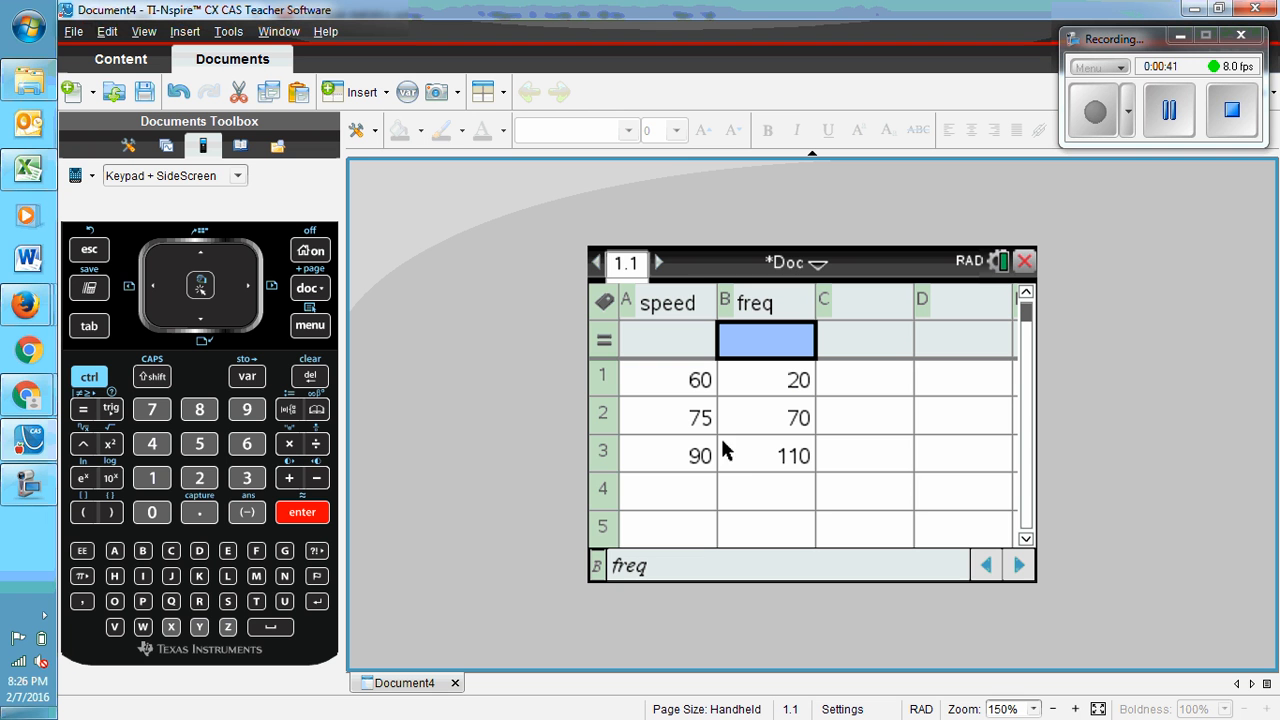
mouse_move(770, 428)
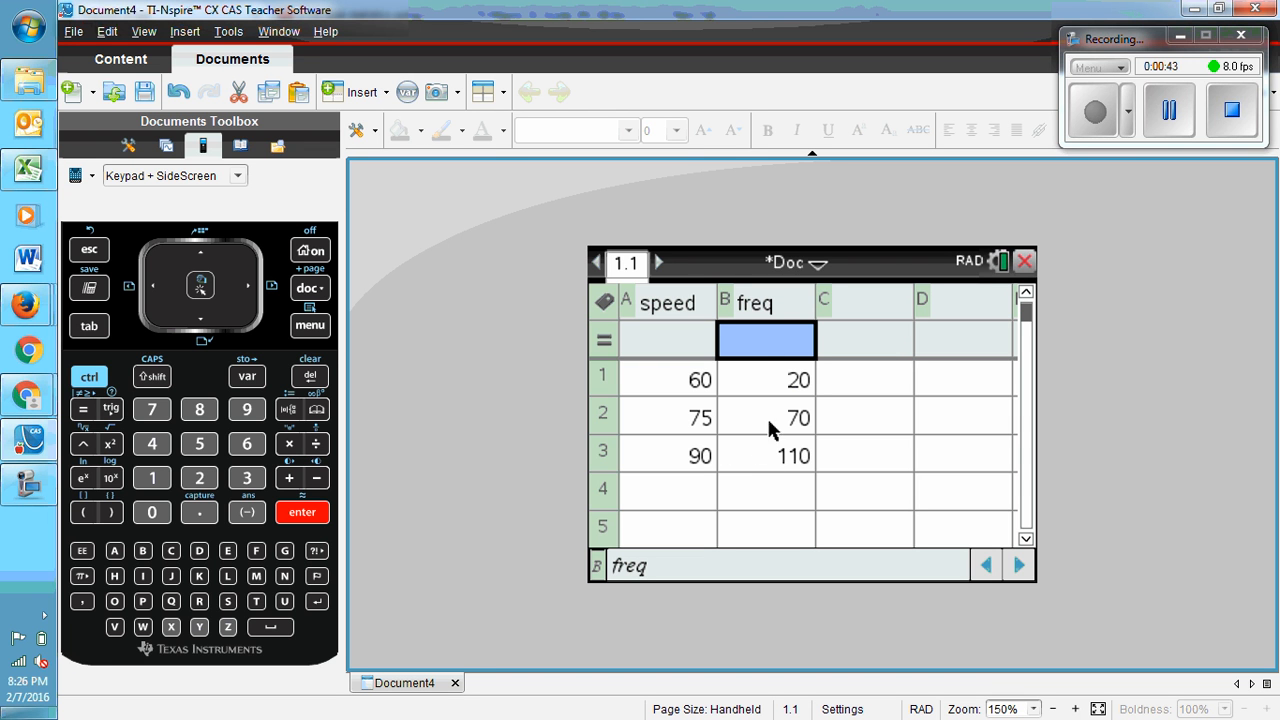
mouse_move(572, 450)
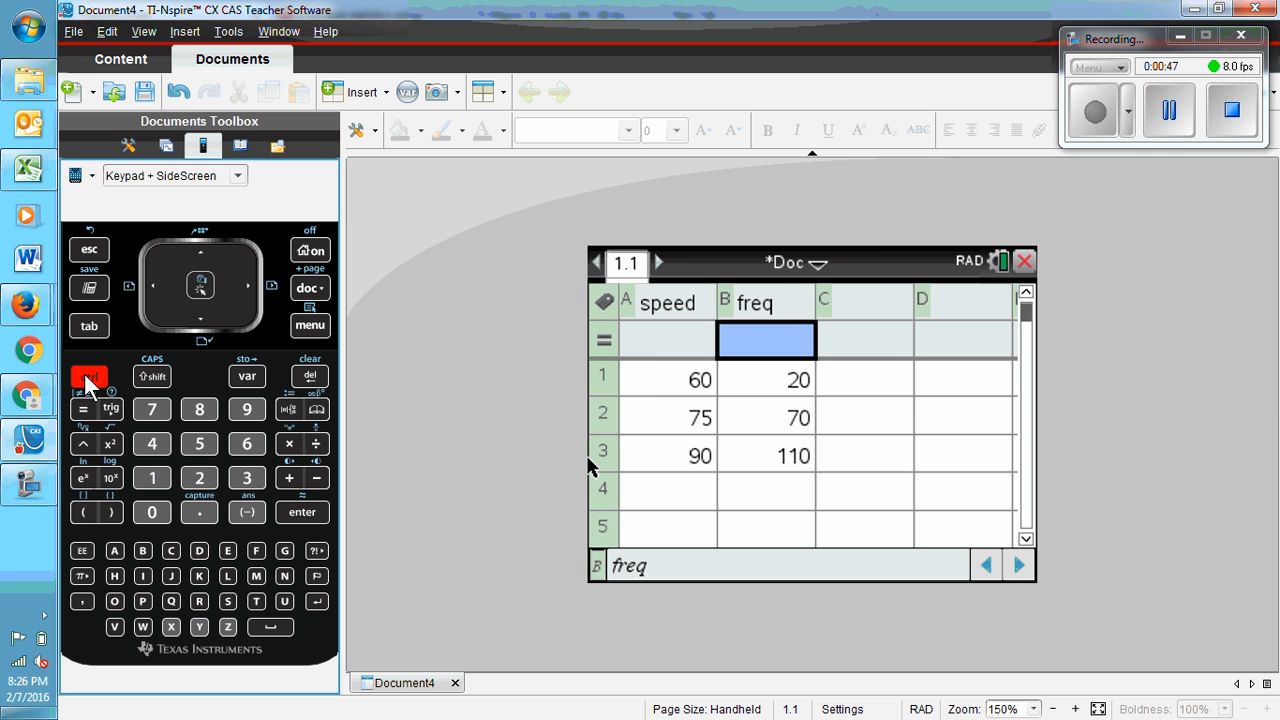
Add a Data & Statistics page and put speed on the horizontal axis
click(310, 288)
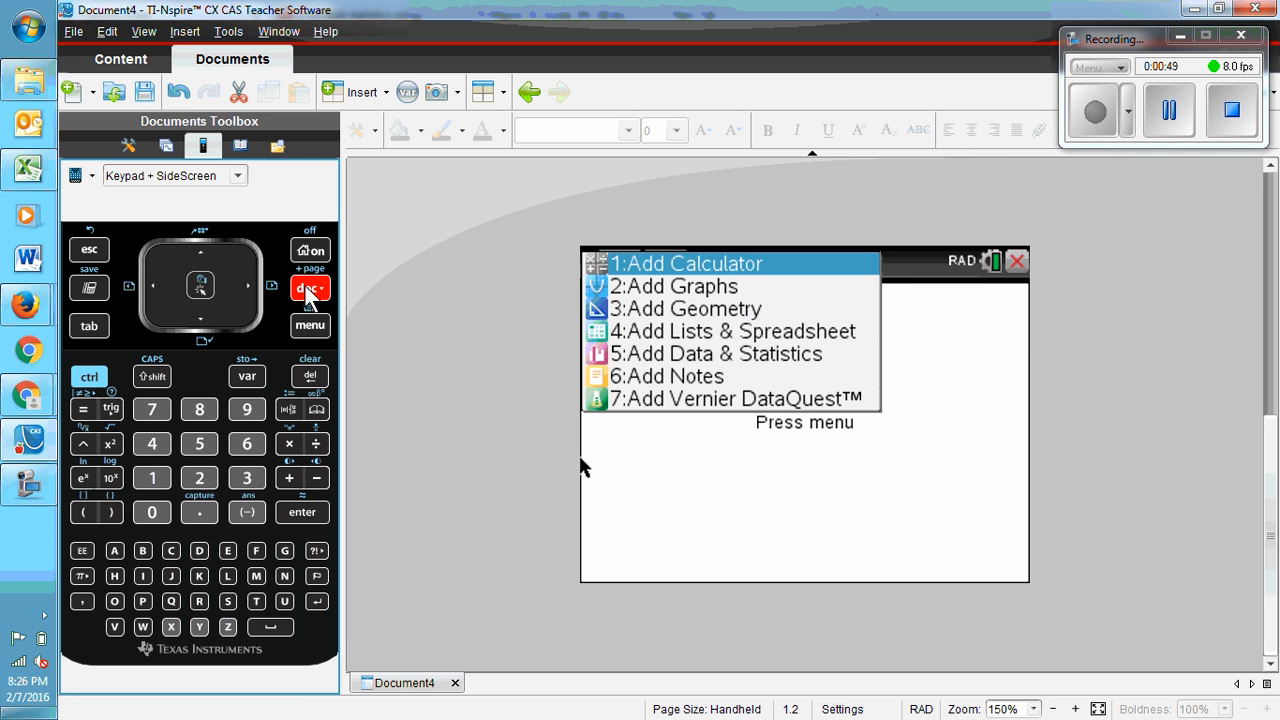
mouse_move(708, 368)
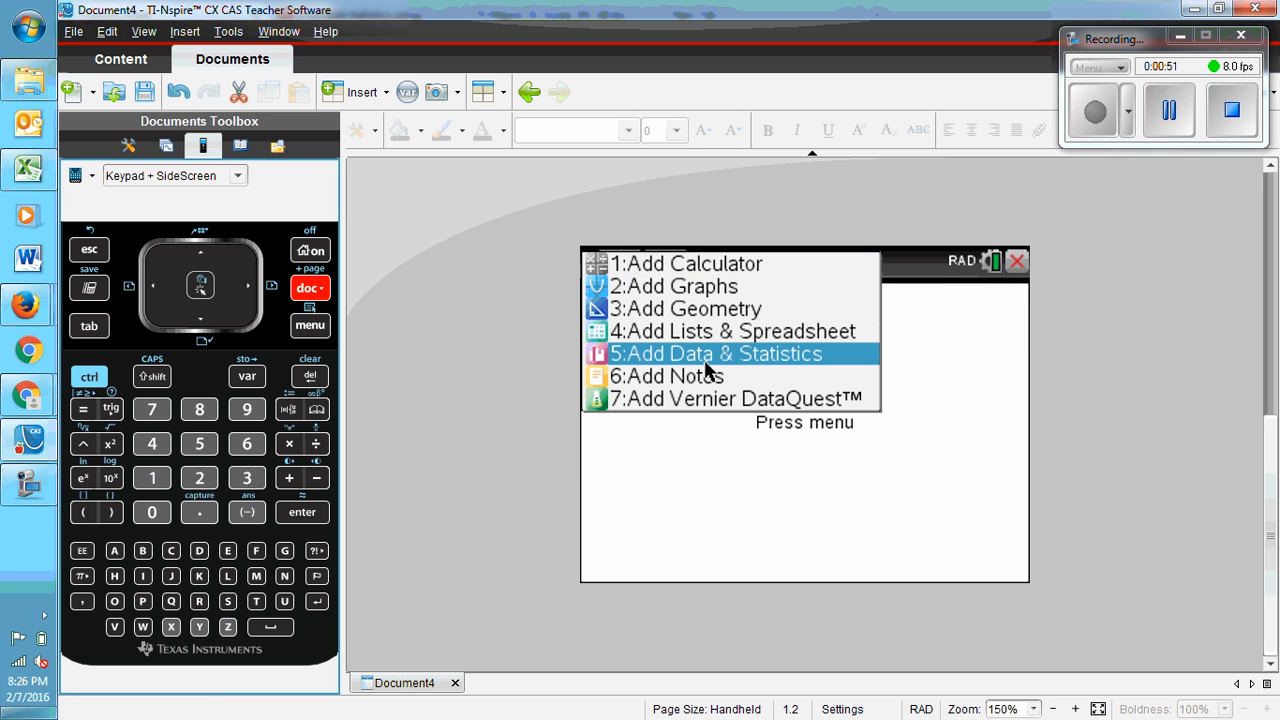
click(716, 352)
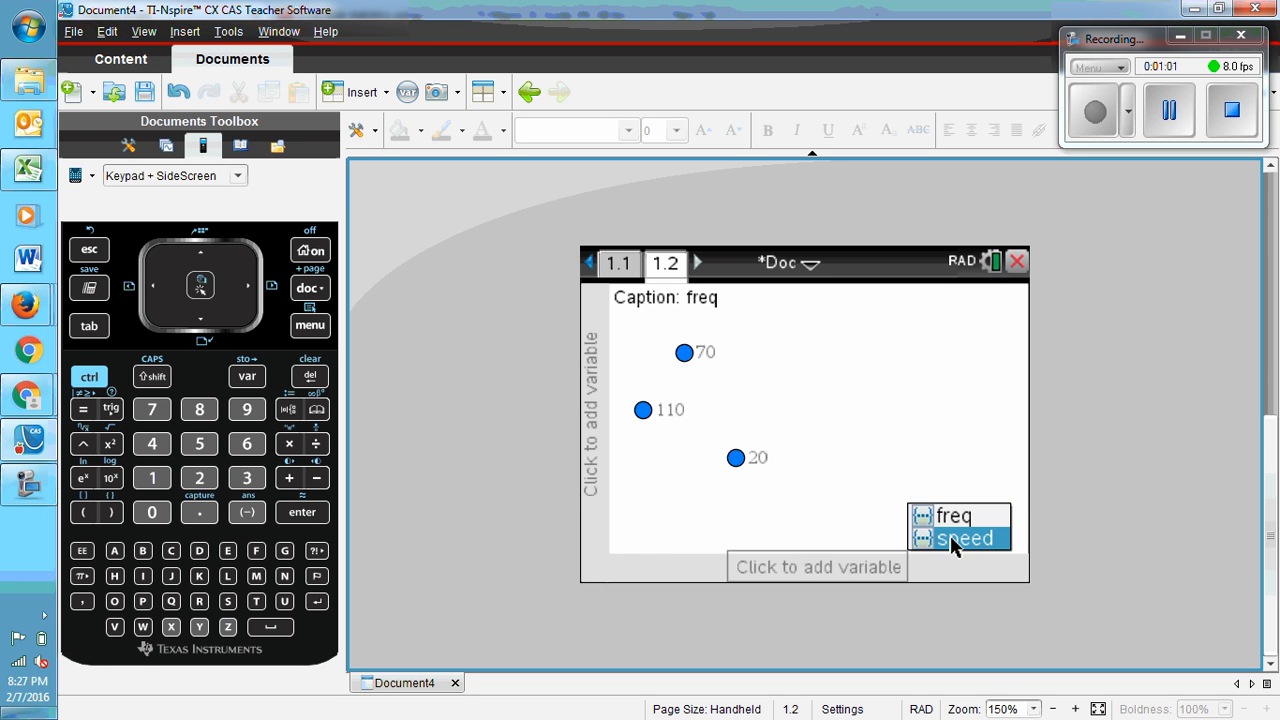
click(960, 536)
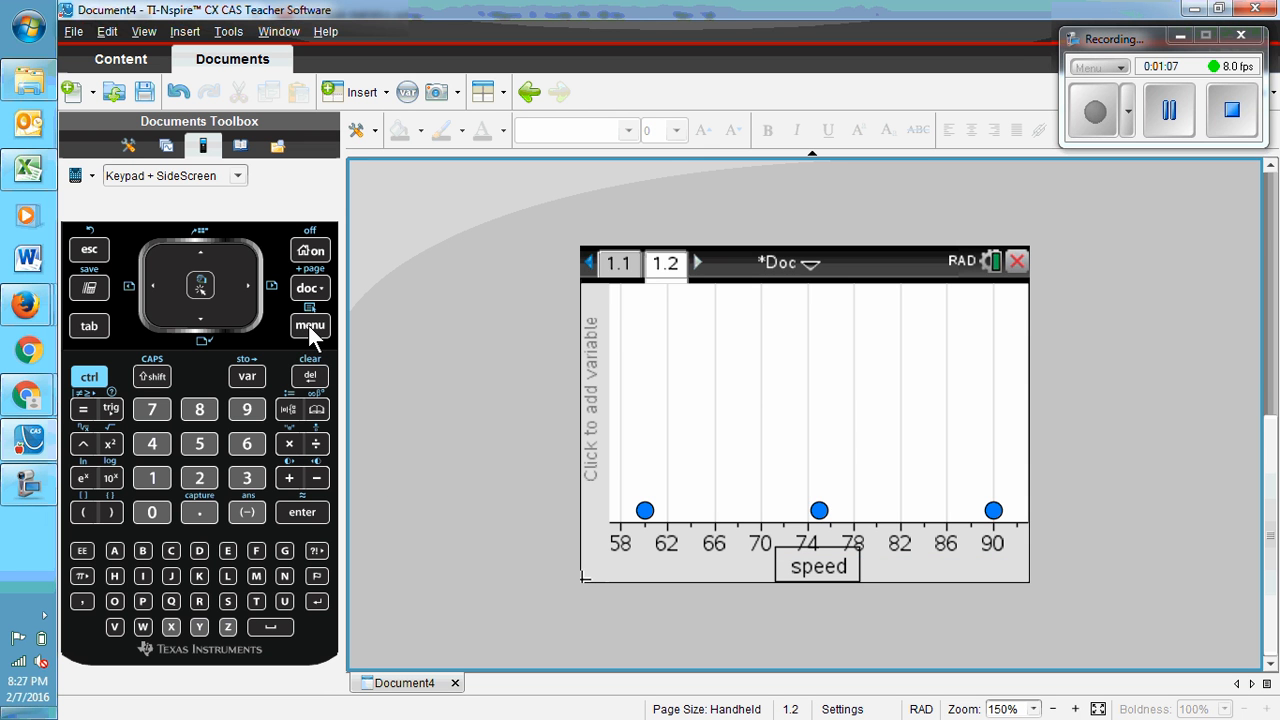
Change the speed dot plot's plot type to Histogram
click(310, 324)
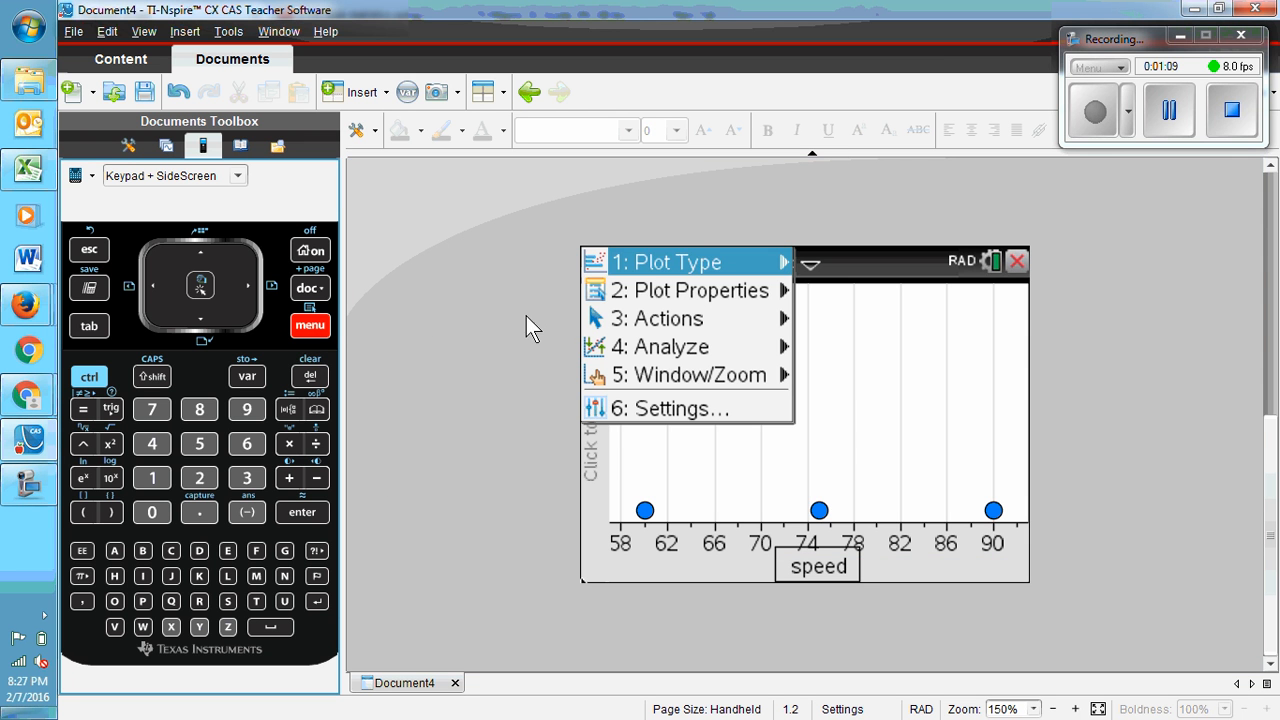
mouse_move(672, 272)
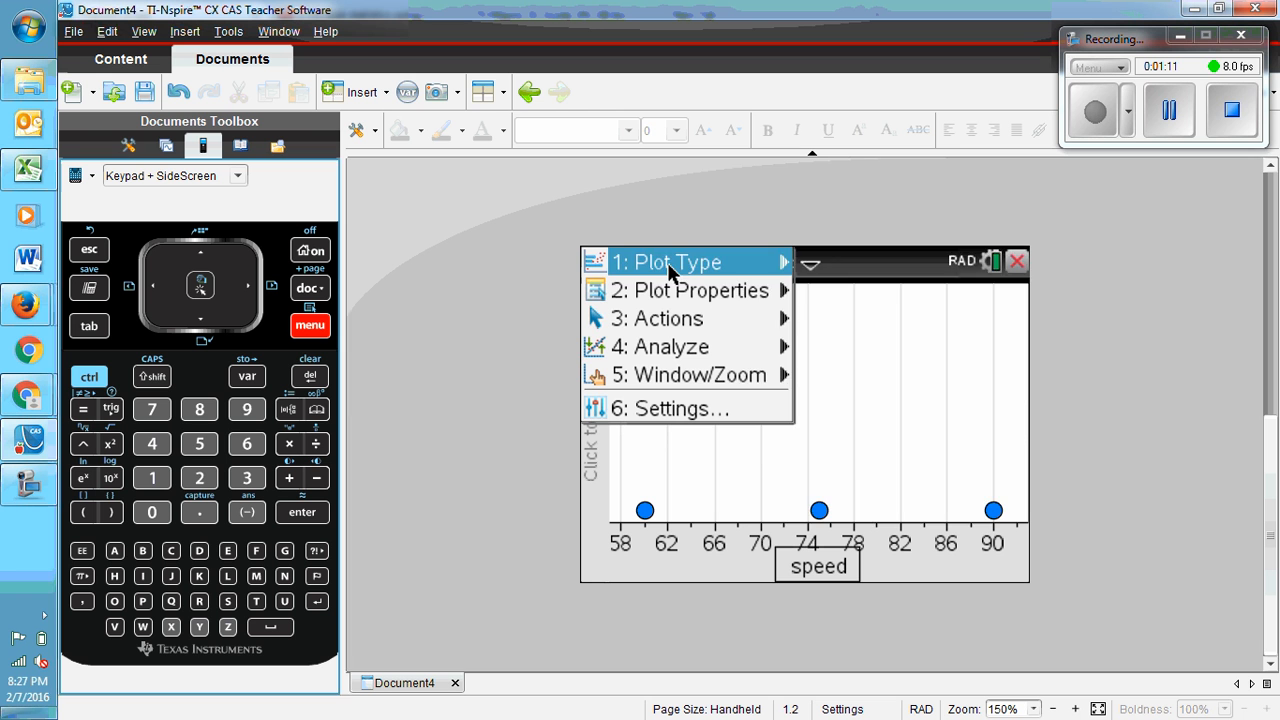
click(668, 262)
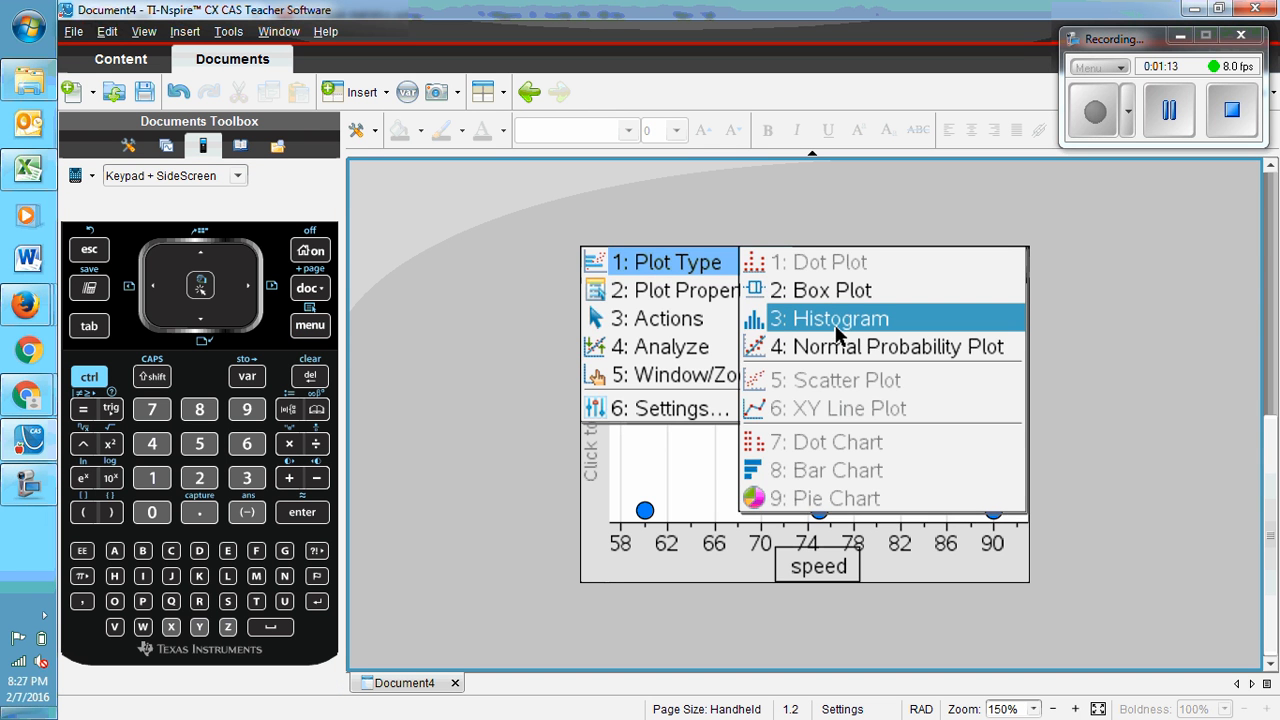
click(836, 318)
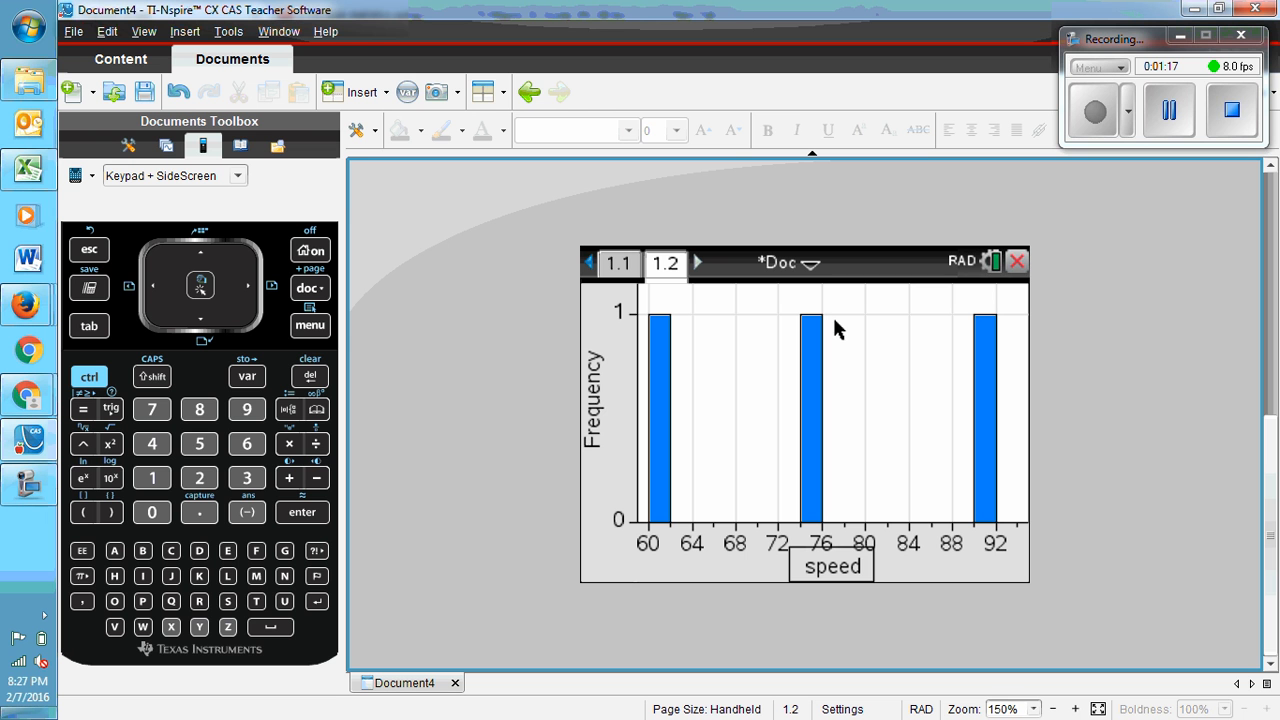
mouse_move(796, 344)
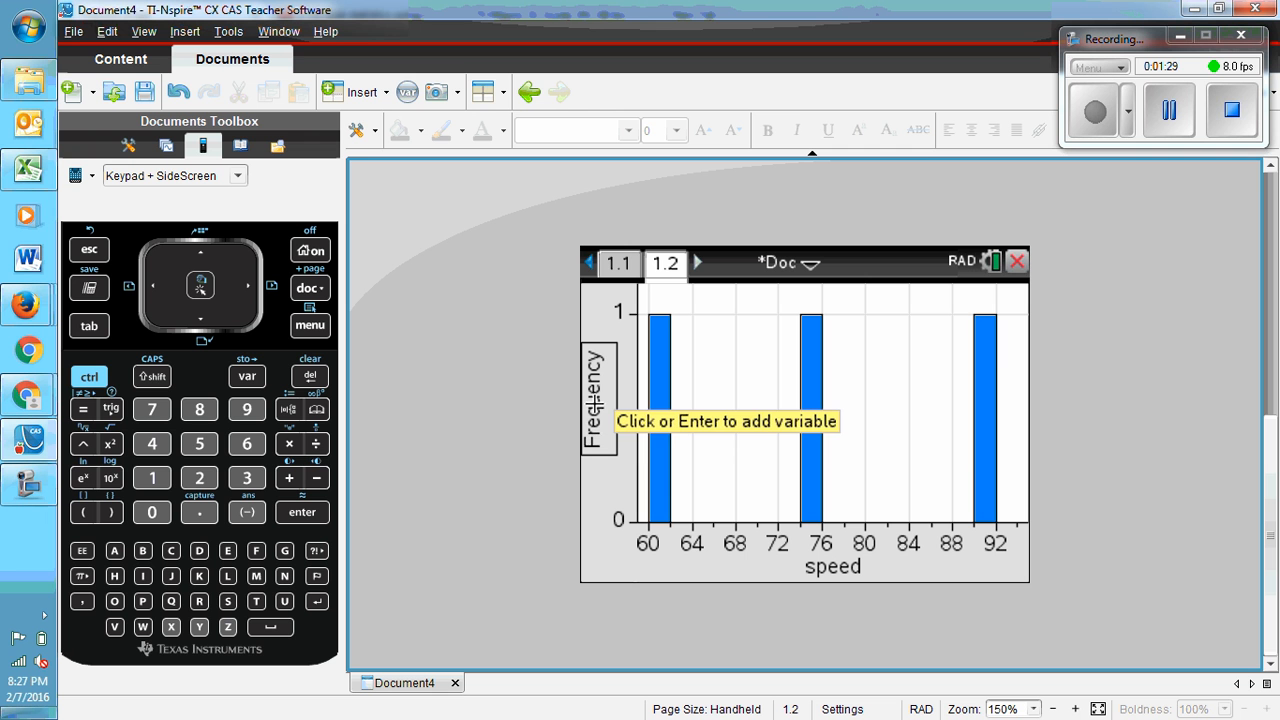
Add freq as the Y summary list so bars reach 20, 70 and 110
click(728, 420)
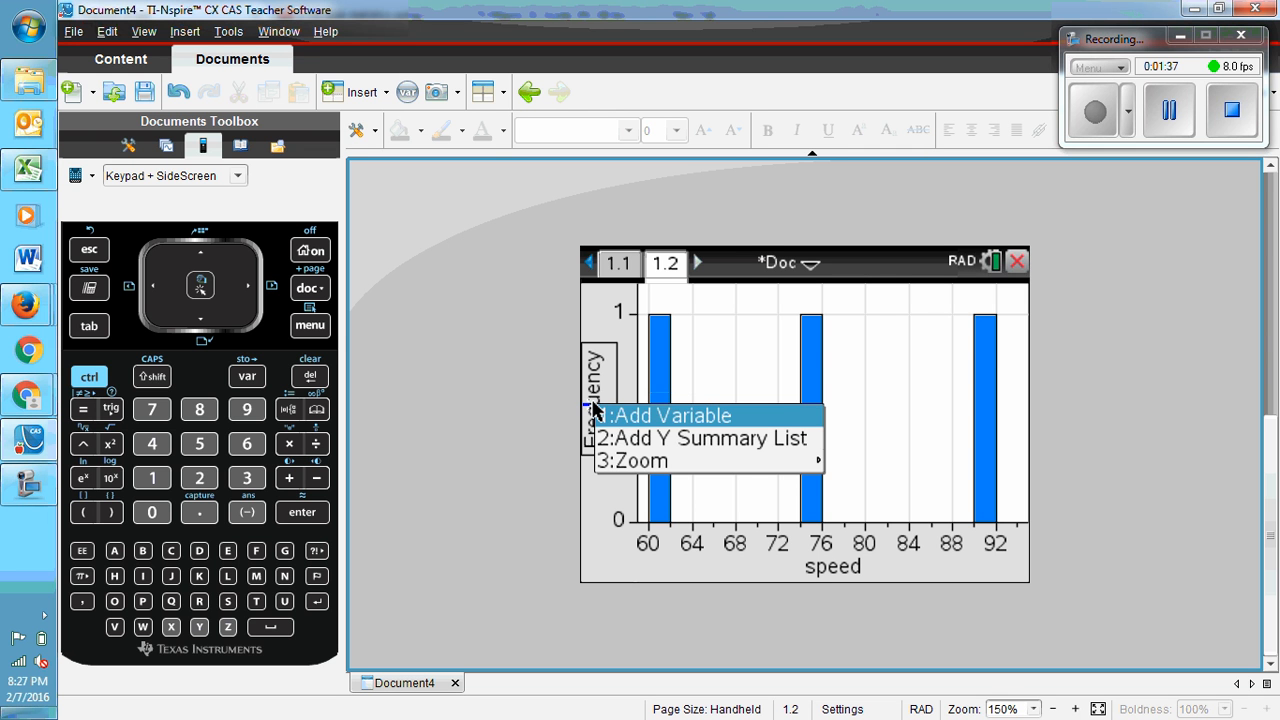
mouse_move(630, 438)
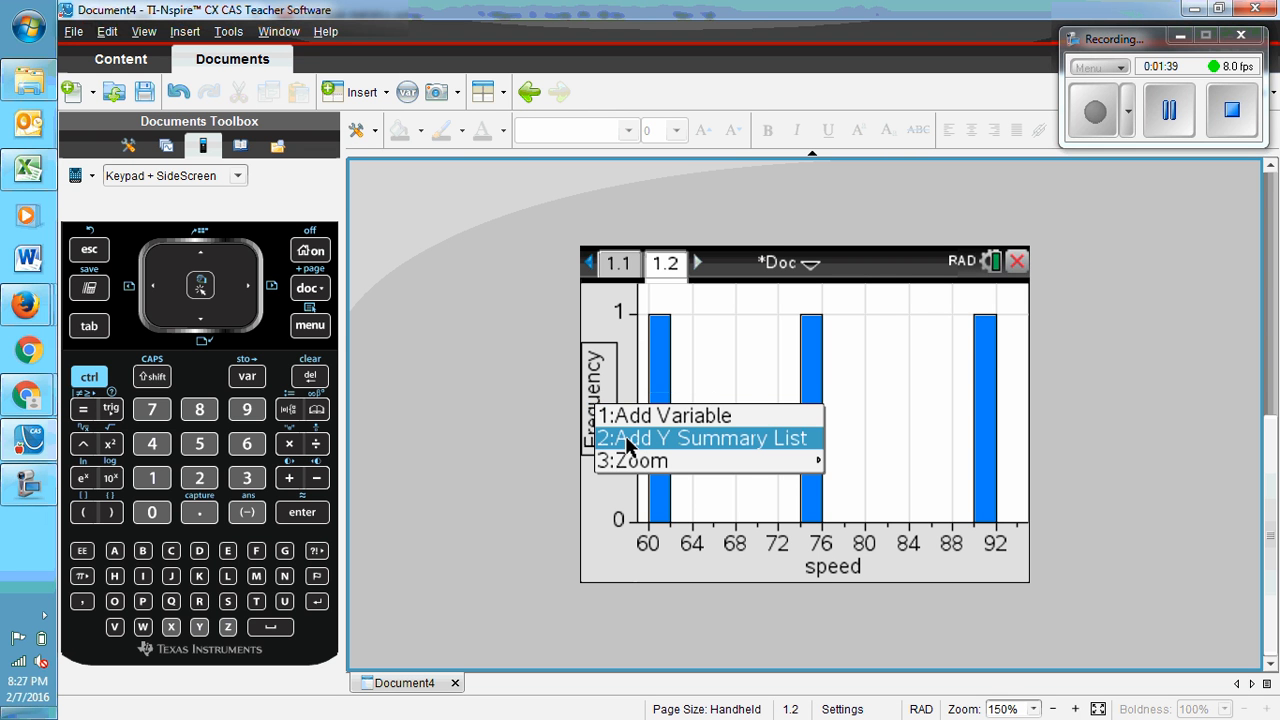
click(704, 438)
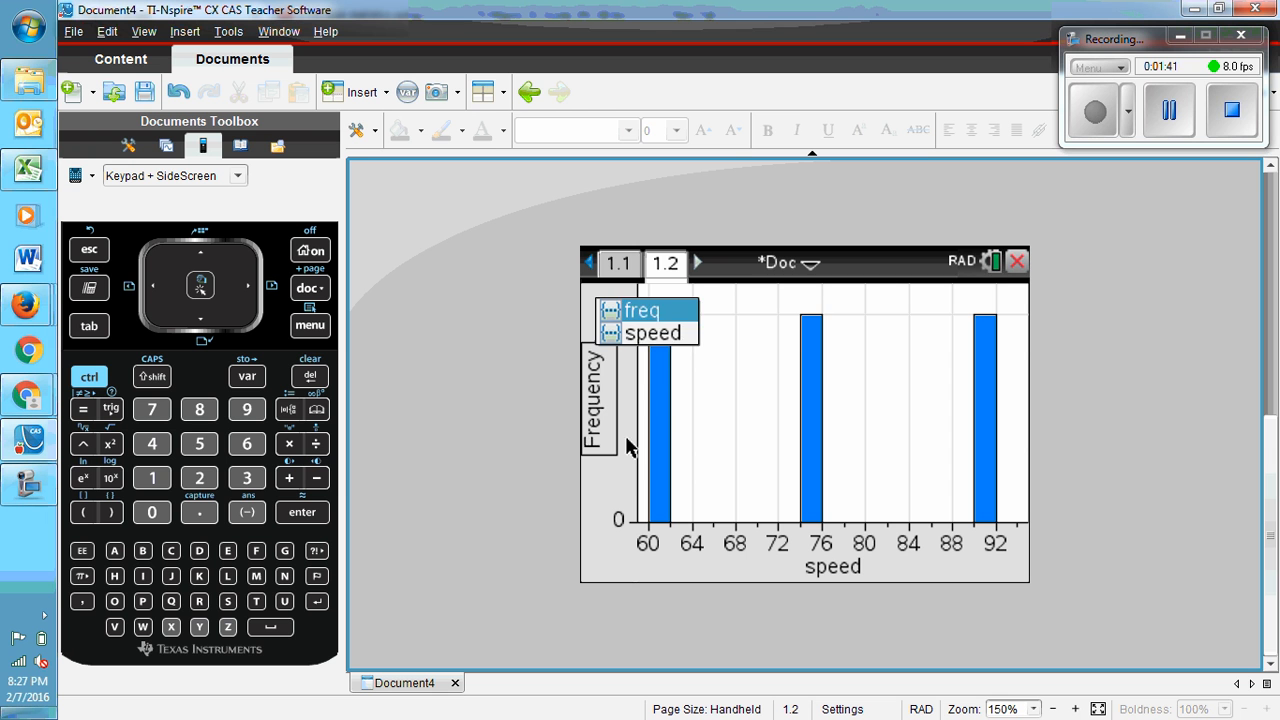
click(642, 310)
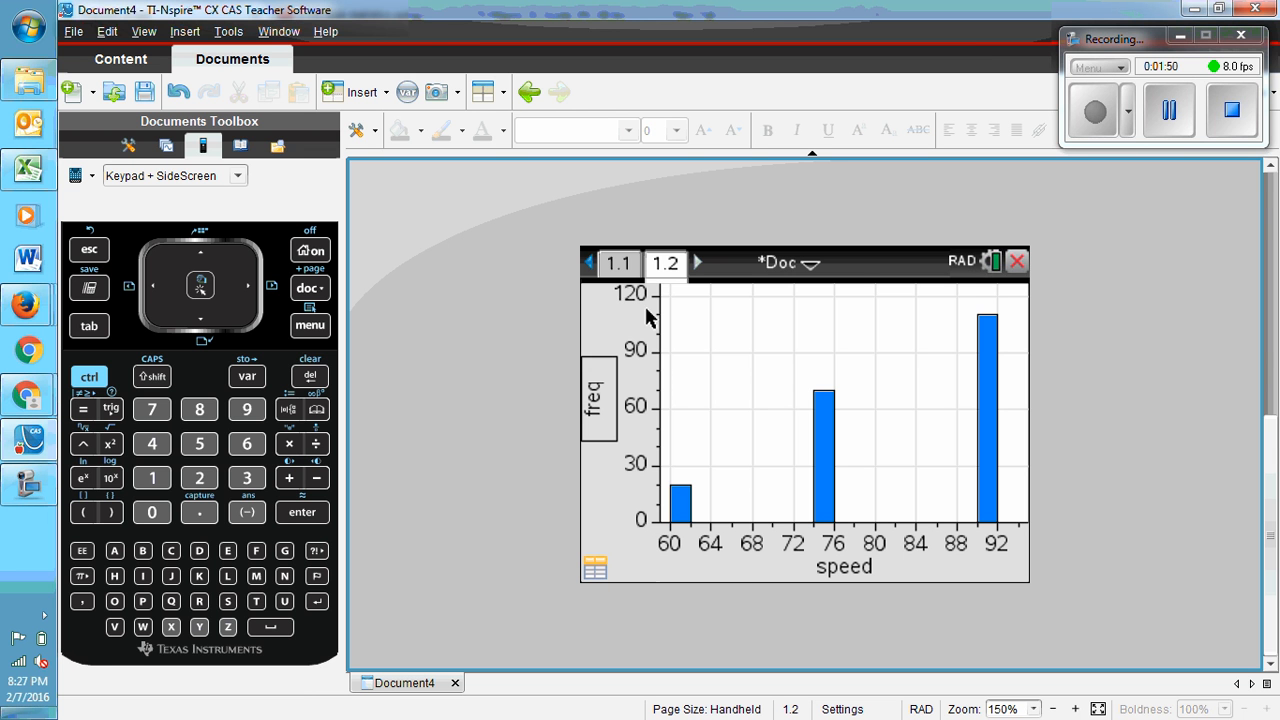
click(310, 324)
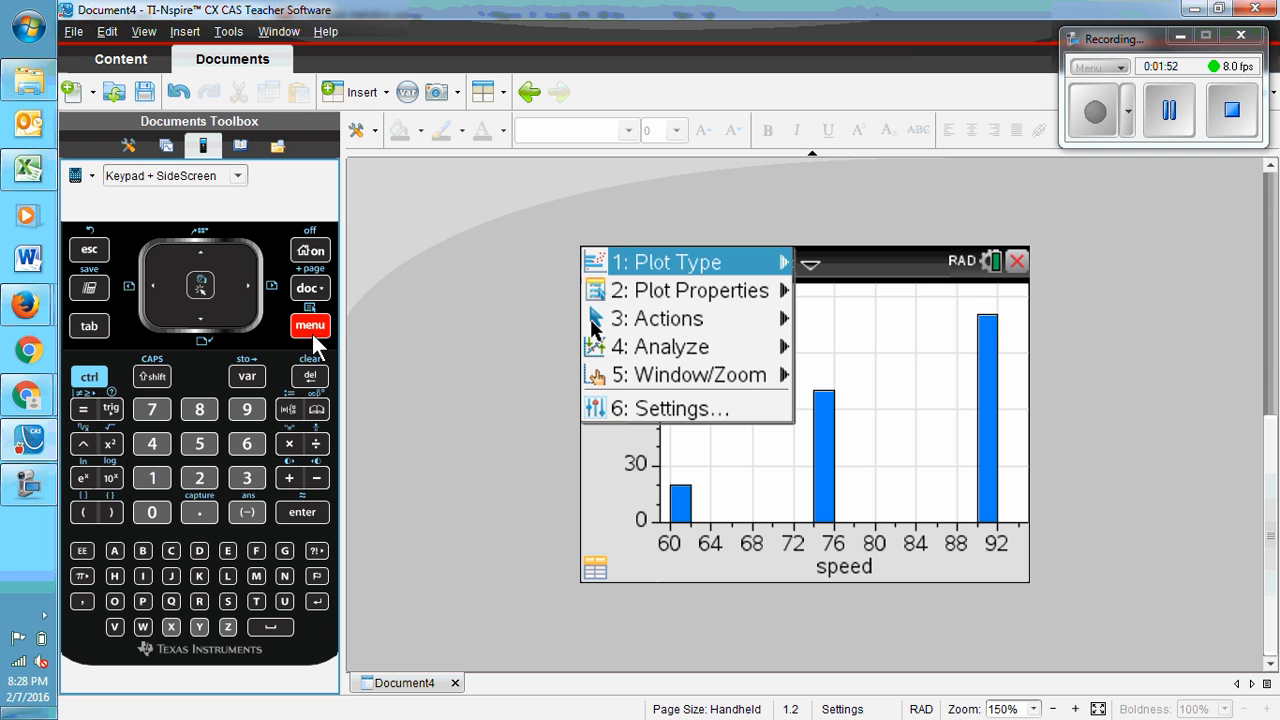
Reach the Equal Bin Width settings via Plot Properties > Histogram Properties > Bin Settings
click(690, 290)
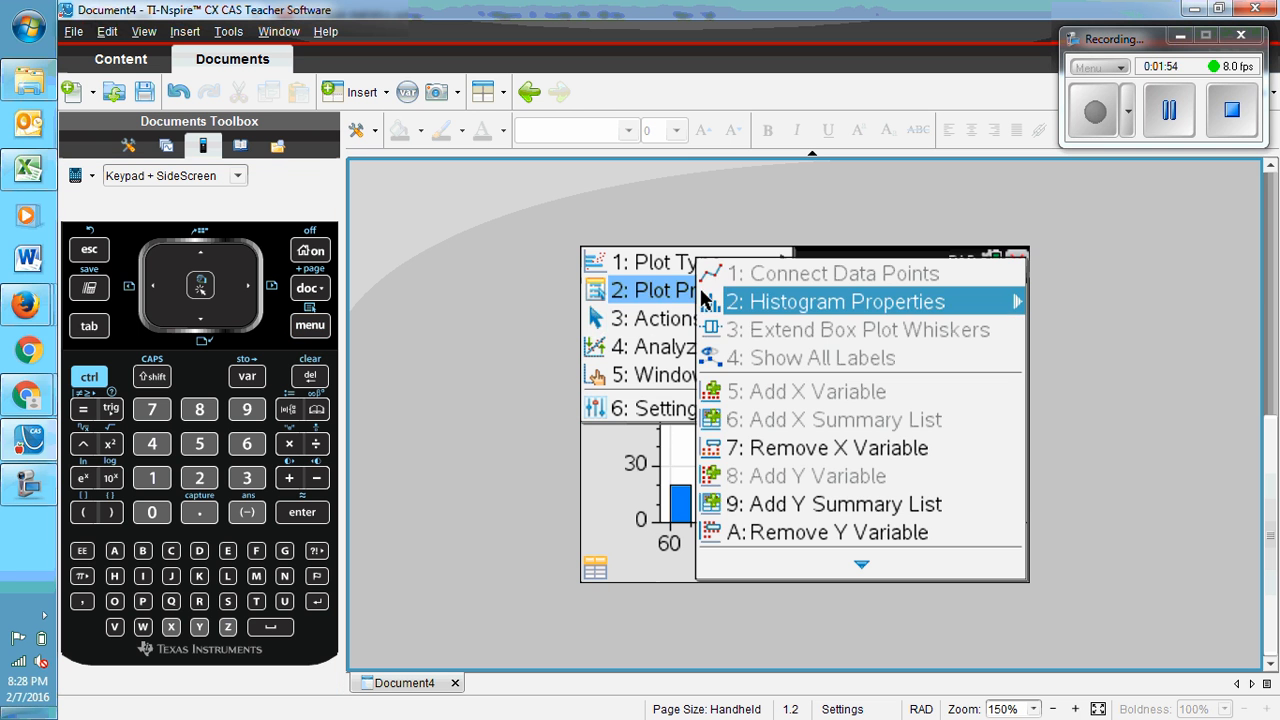
click(856, 300)
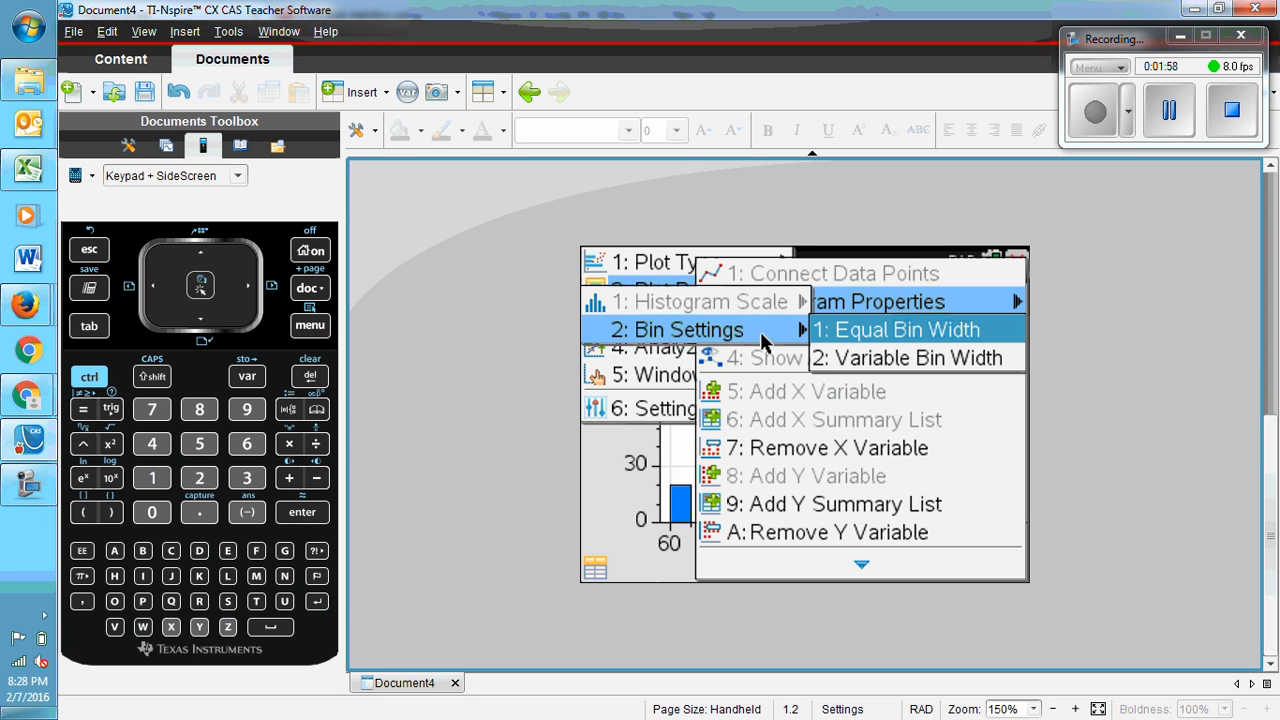
click(900, 328)
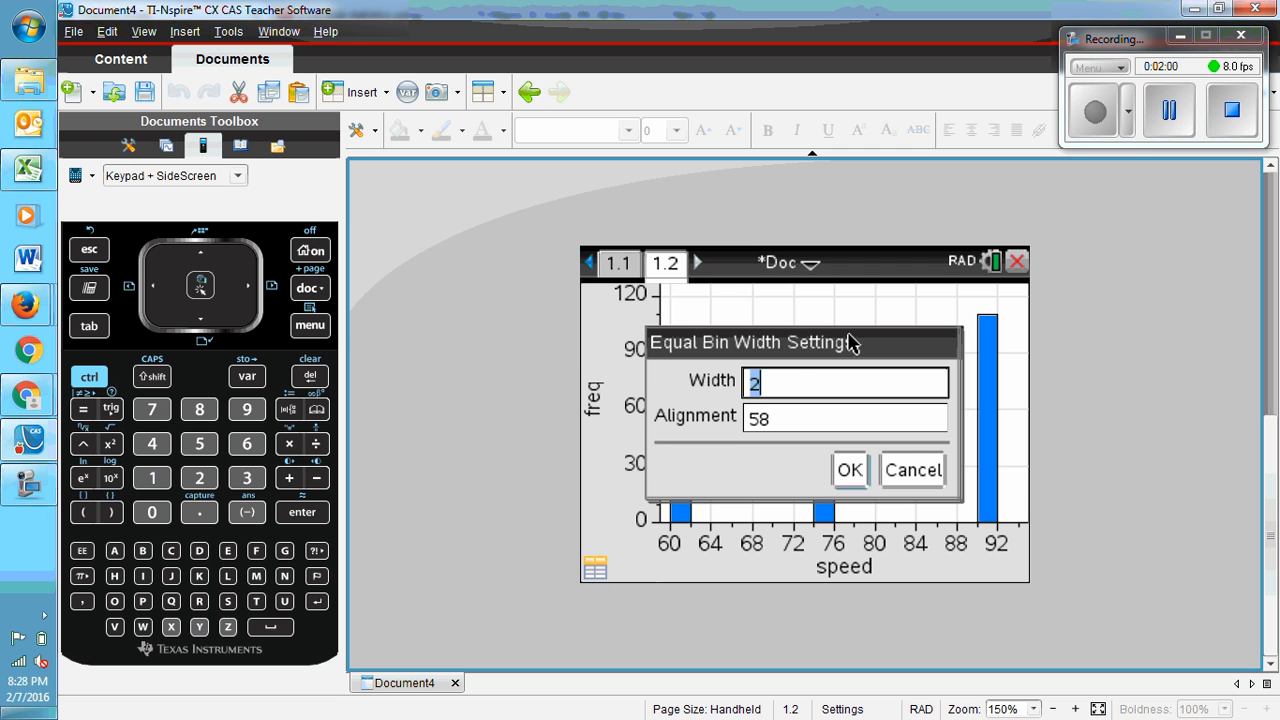
mouse_move(818, 386)
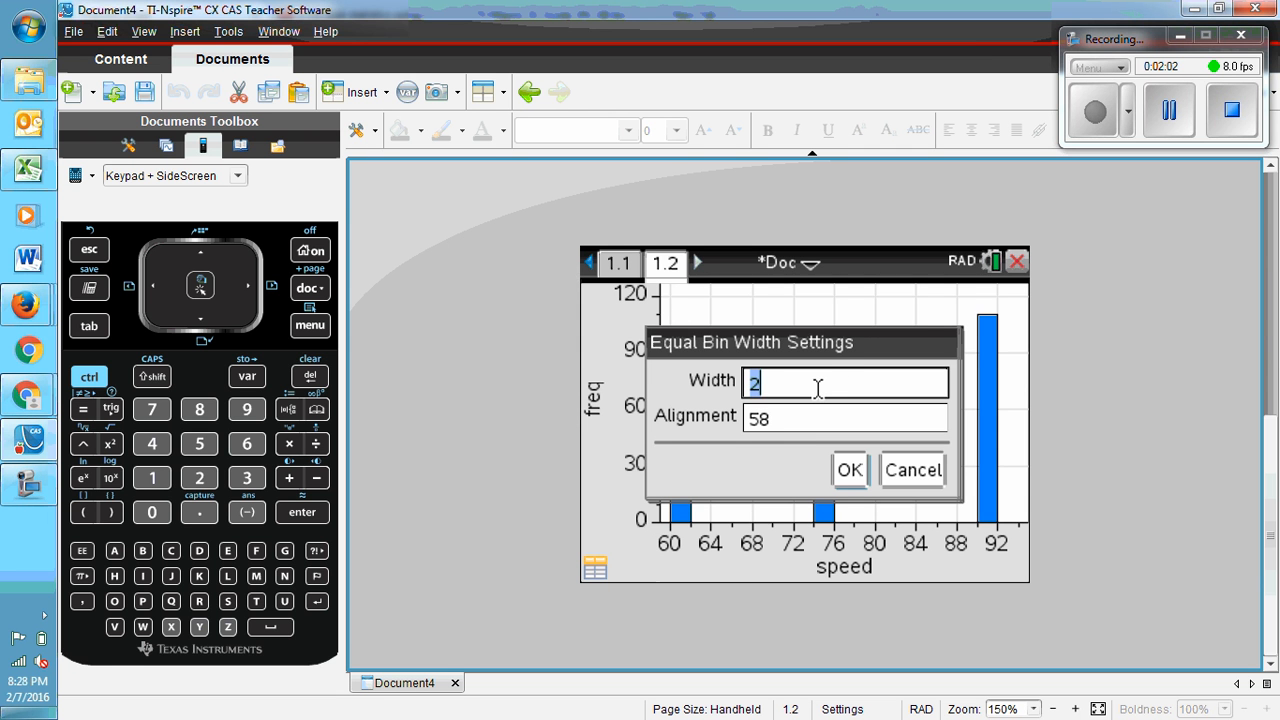
Set bin width 15 and alignment 60 and apply them to the histogram
text(15)
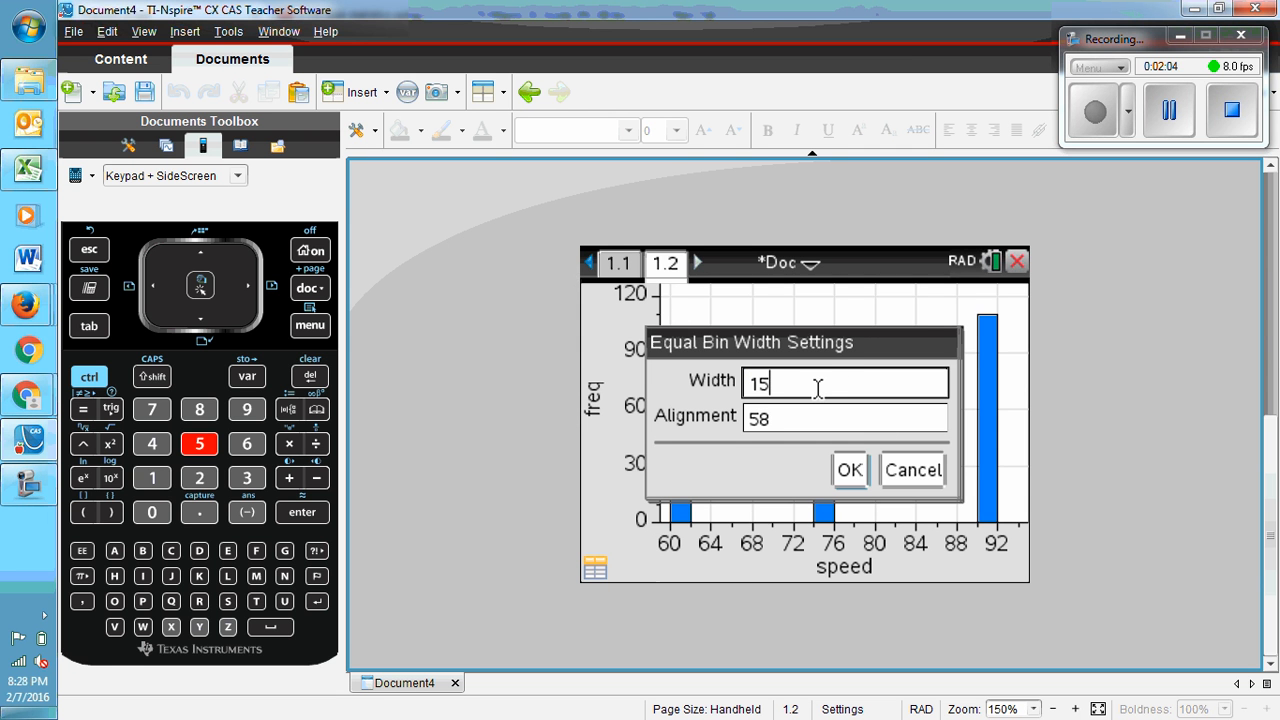
click(844, 418)
text(6)
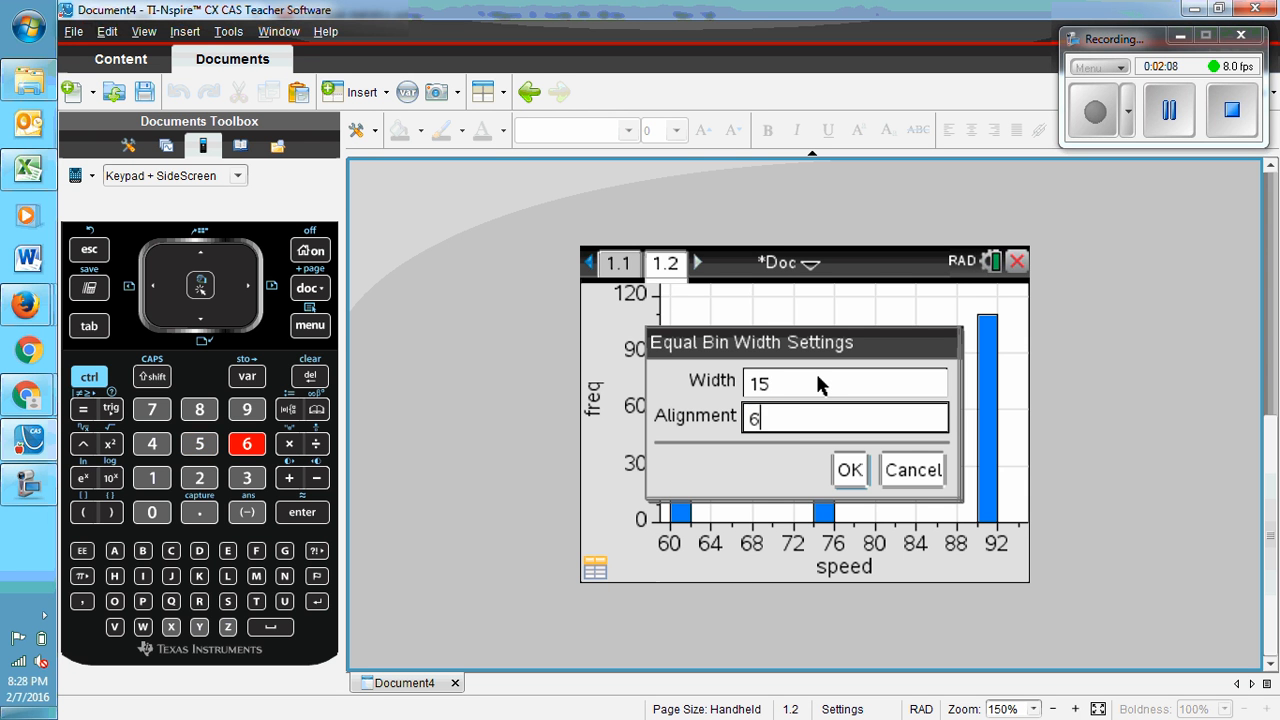
text(0)
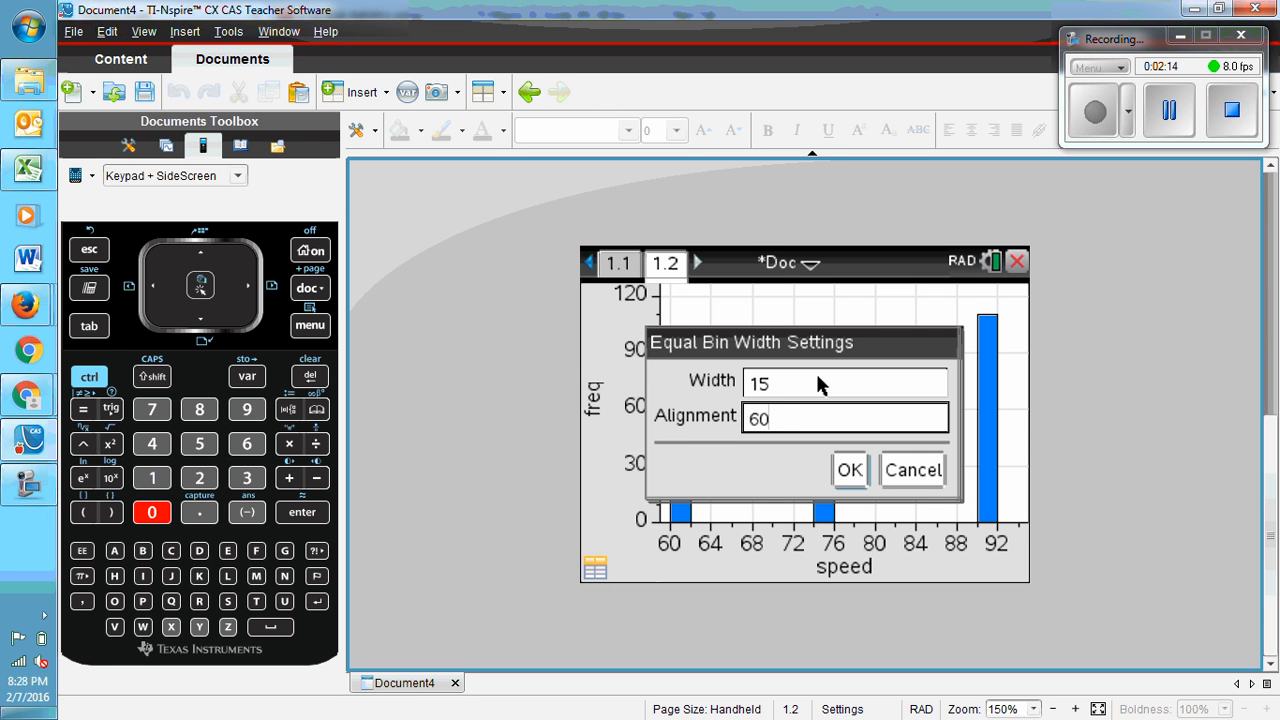
mouse_move(892, 470)
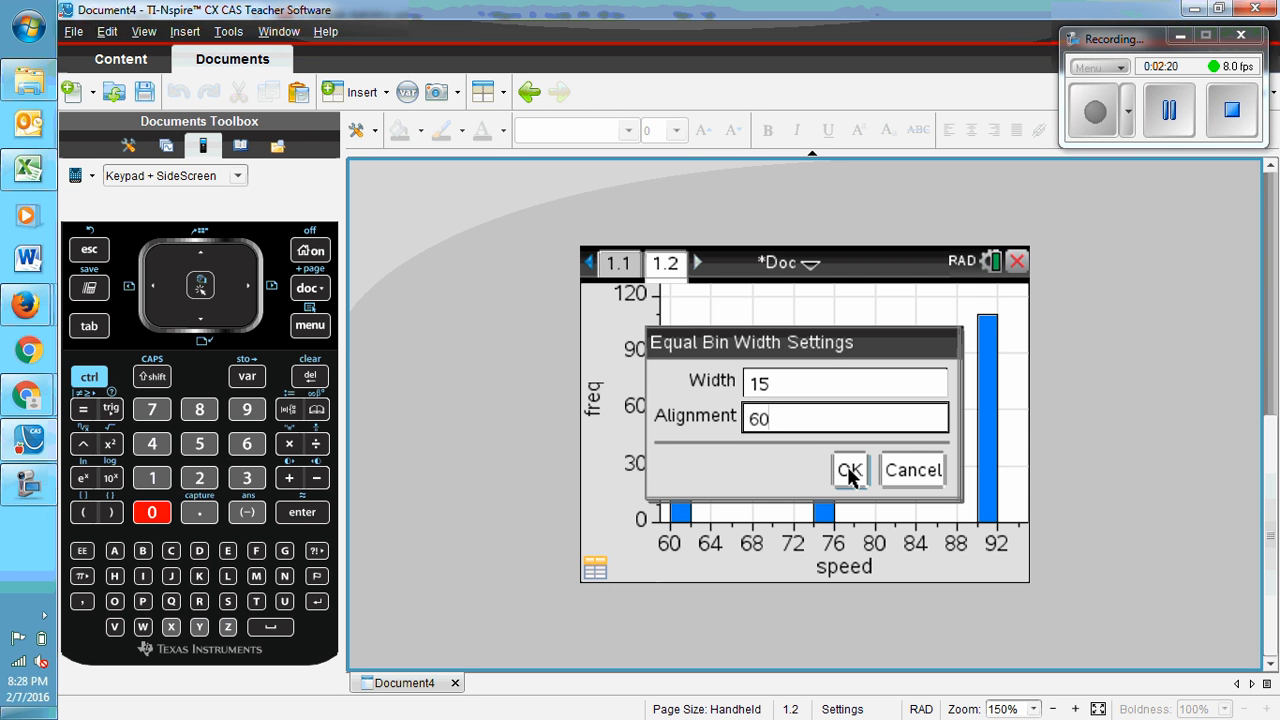
click(848, 470)
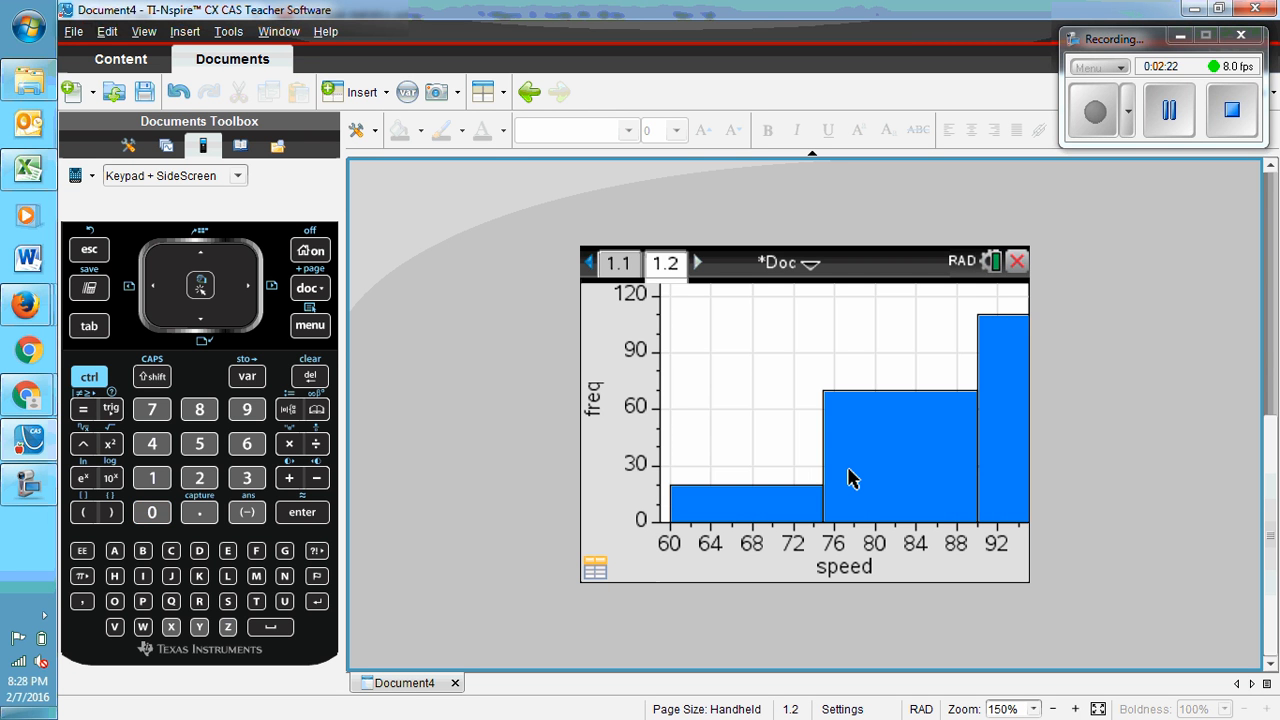